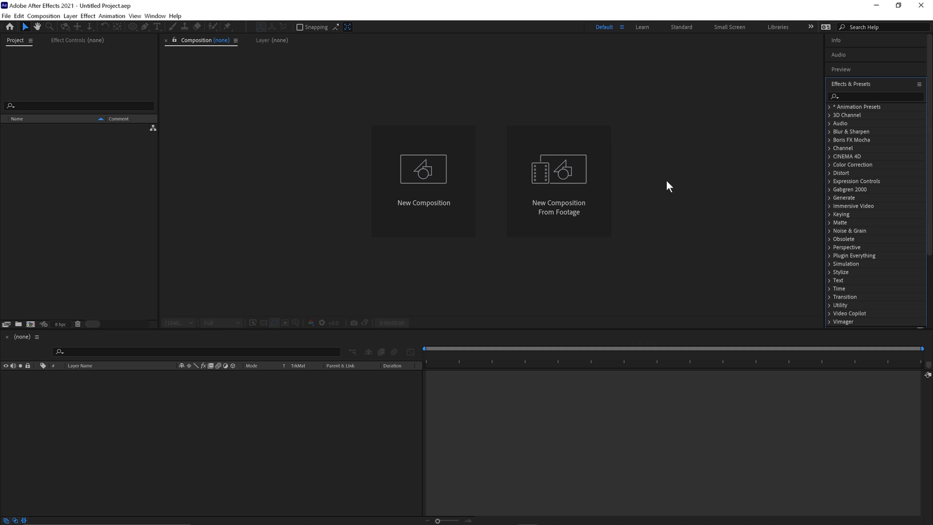
{"action": "mouse_move", "coordinate": [481, 190]}
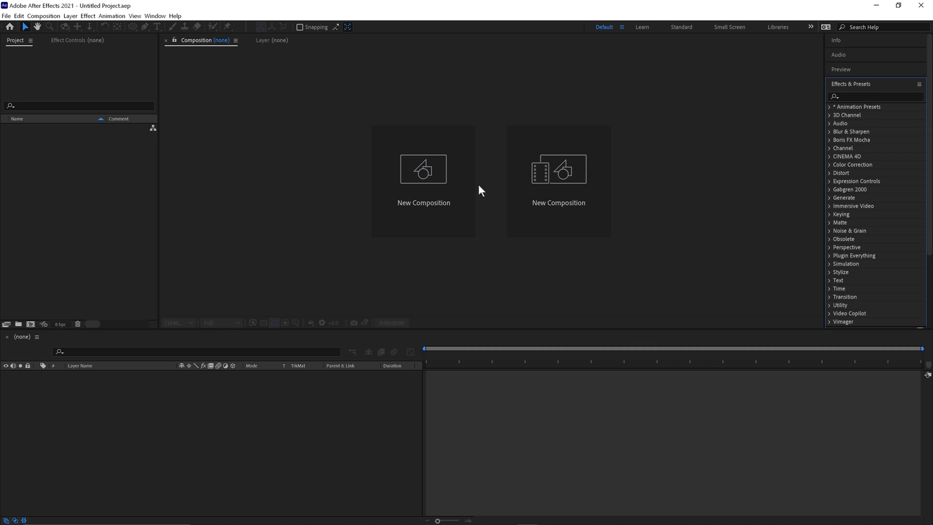
- Create the 1080×1080 composition Shapes and push the Illustrator shapes into it via Overlord
{"action": "left_click", "coordinate": [423, 169]}
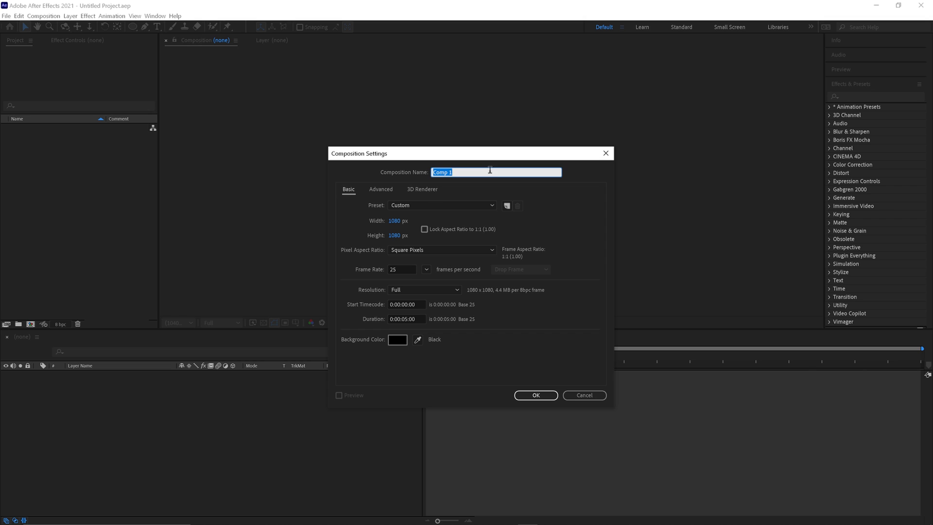
{"action": "type", "text": "Shape"}
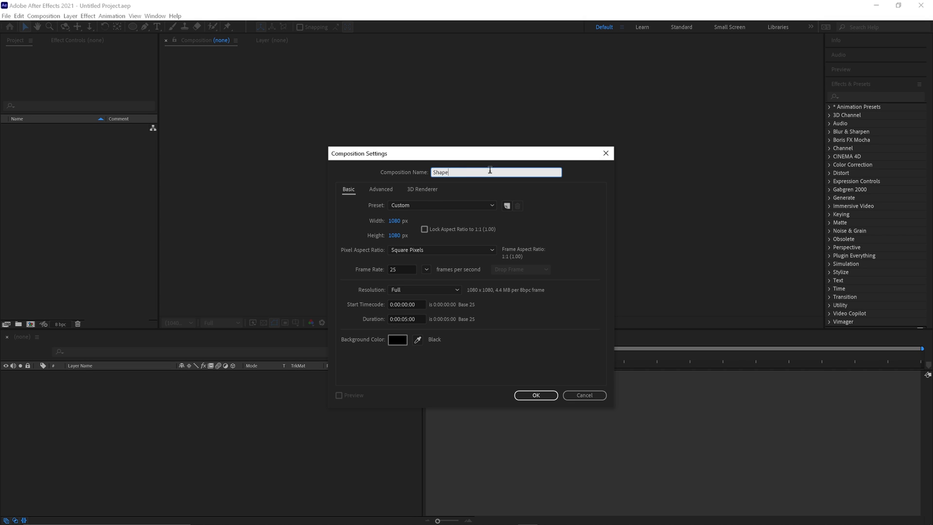
{"action": "type", "text": "s"}
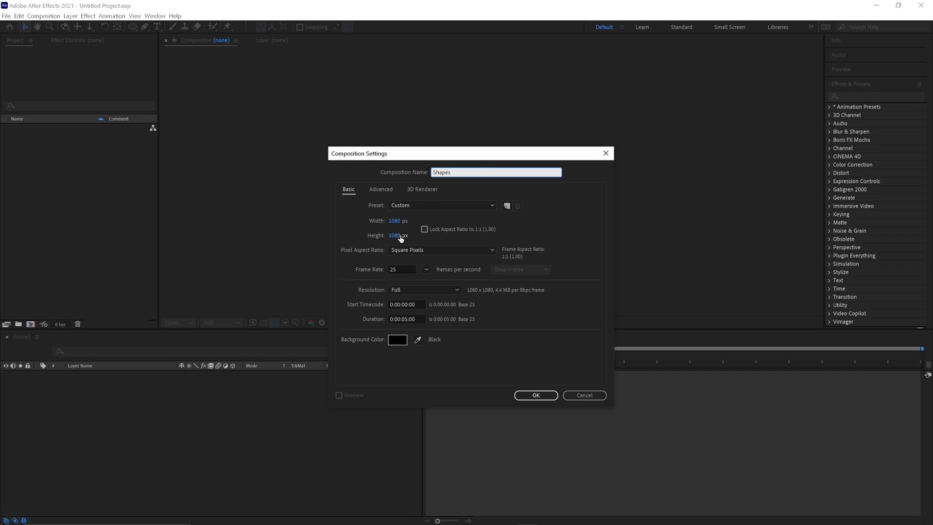
{"action": "mouse_move", "coordinate": [401, 270]}
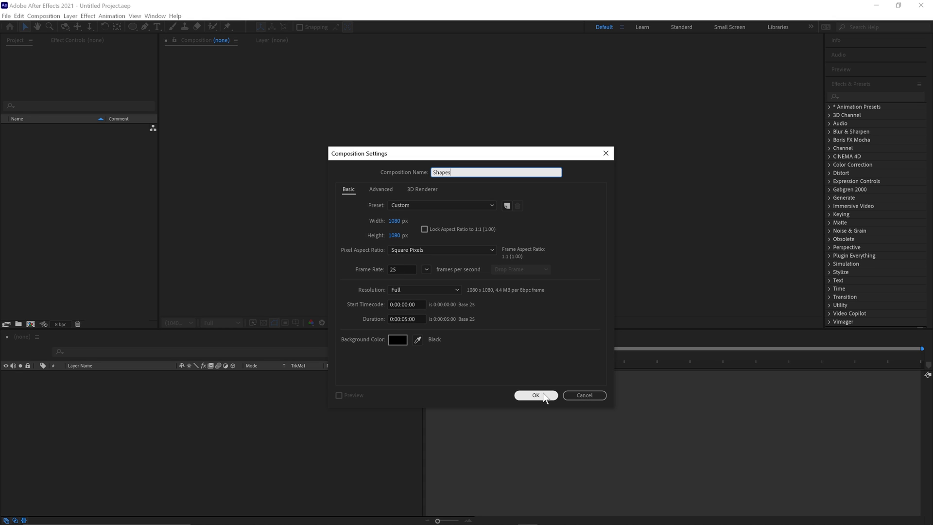
{"action": "left_click", "coordinate": [534, 395]}
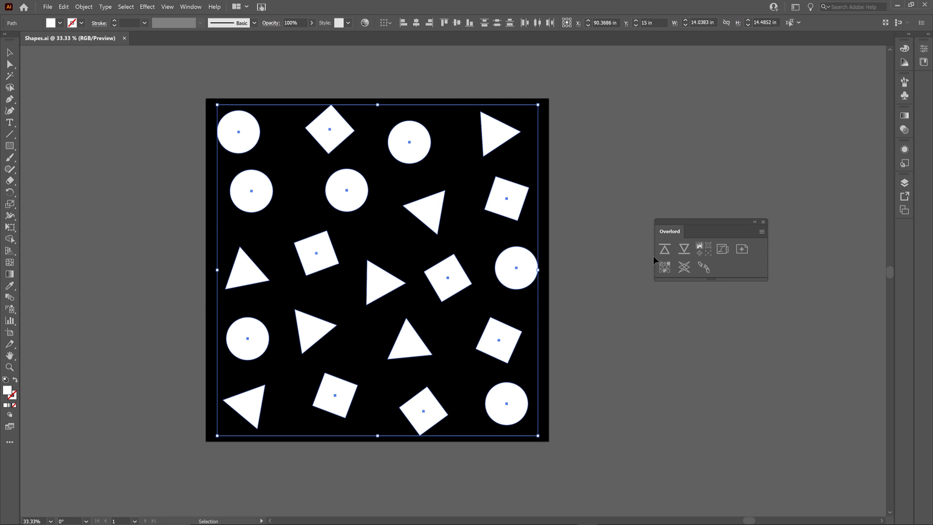
{"action": "mouse_move", "coordinate": [665, 248]}
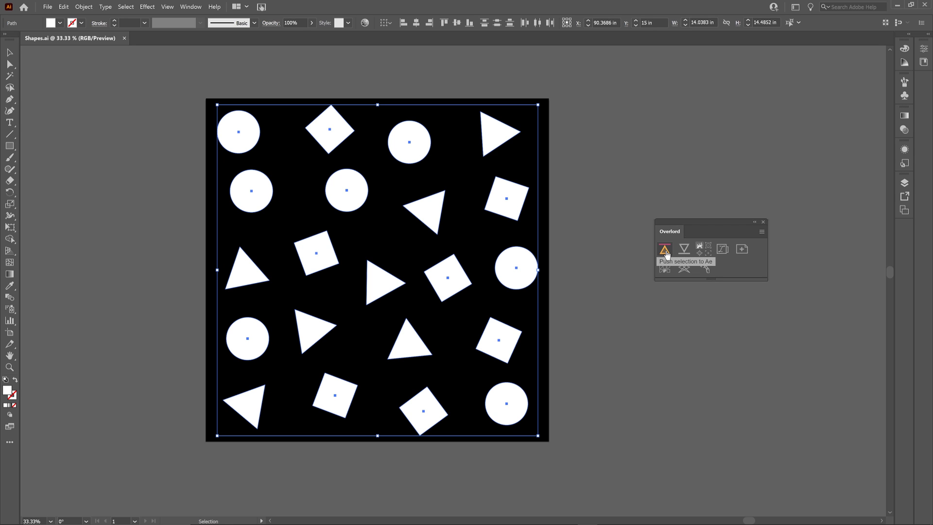
{"action": "left_click", "coordinate": [664, 248]}
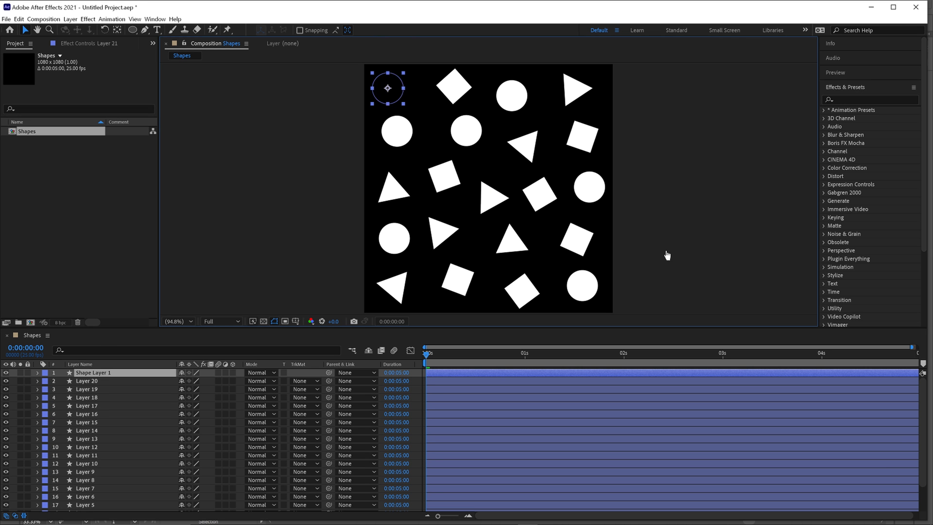
- Draw a red circle mid-comp, label its layer Red and rename it Target
{"action": "left_click", "coordinate": [131, 30]}
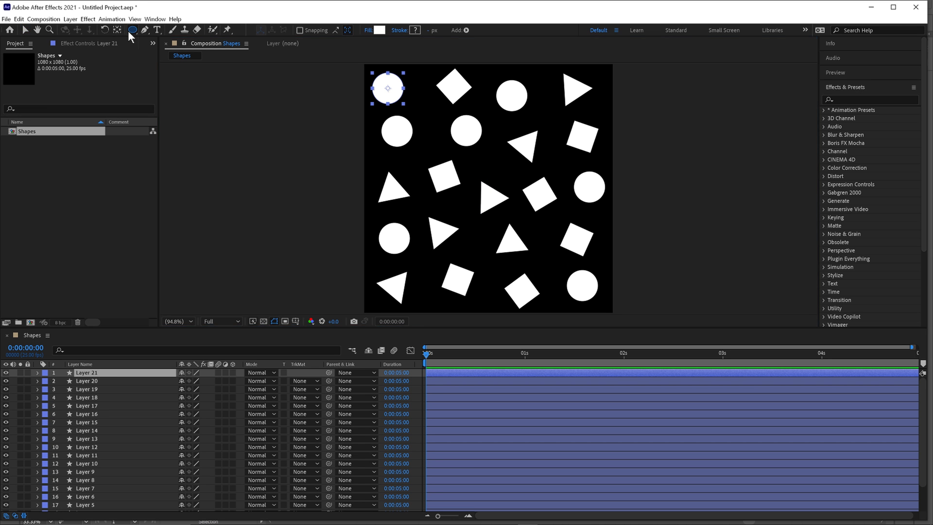
{"action": "left_click", "coordinate": [131, 30]}
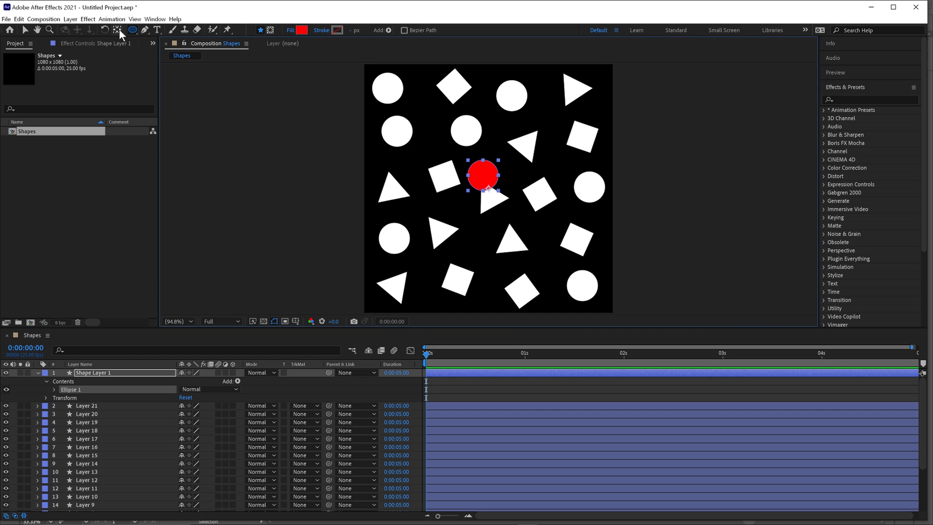
{"action": "mouse_move", "coordinate": [117, 30]}
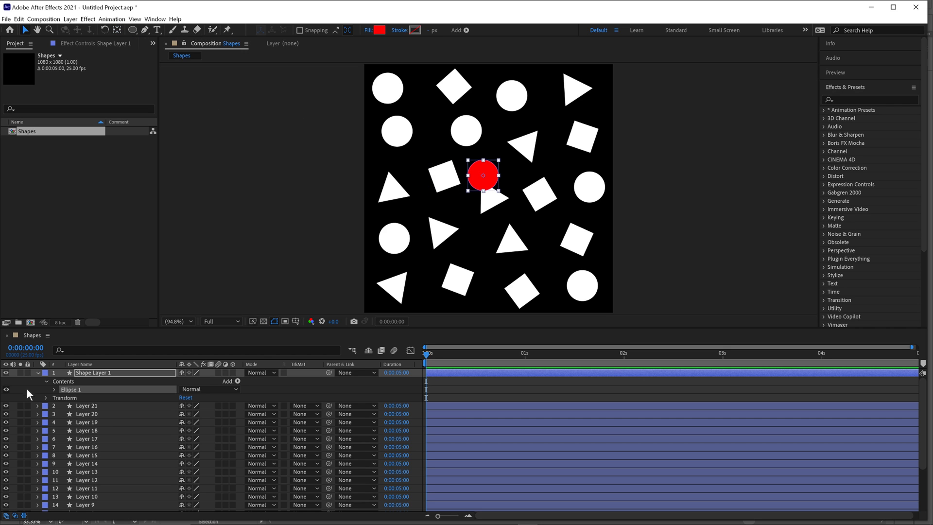
{"action": "left_click", "coordinate": [43, 372]}
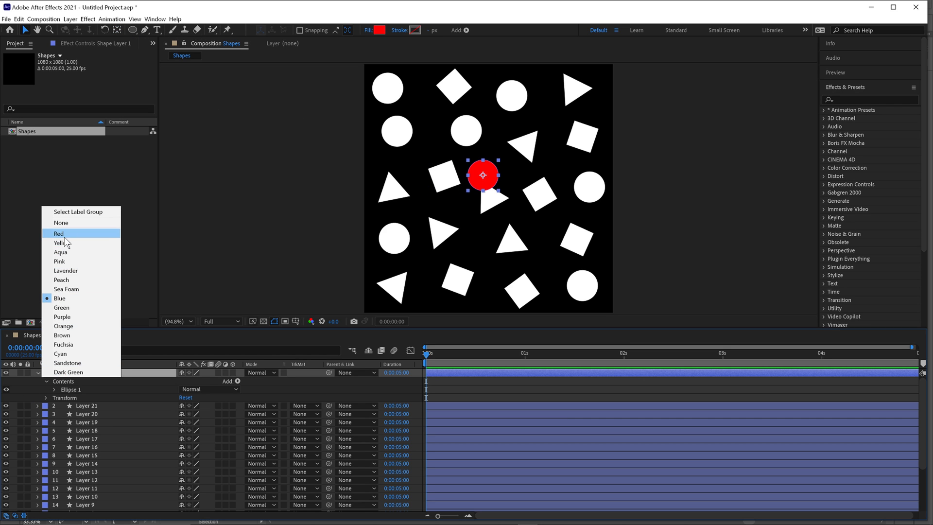
{"action": "left_click", "coordinate": [58, 232]}
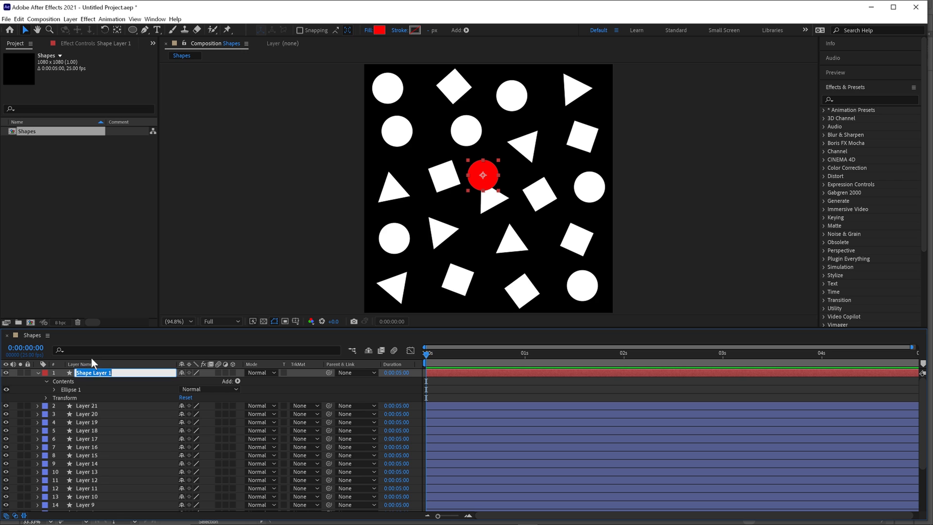
{"action": "type", "text": "Target"}
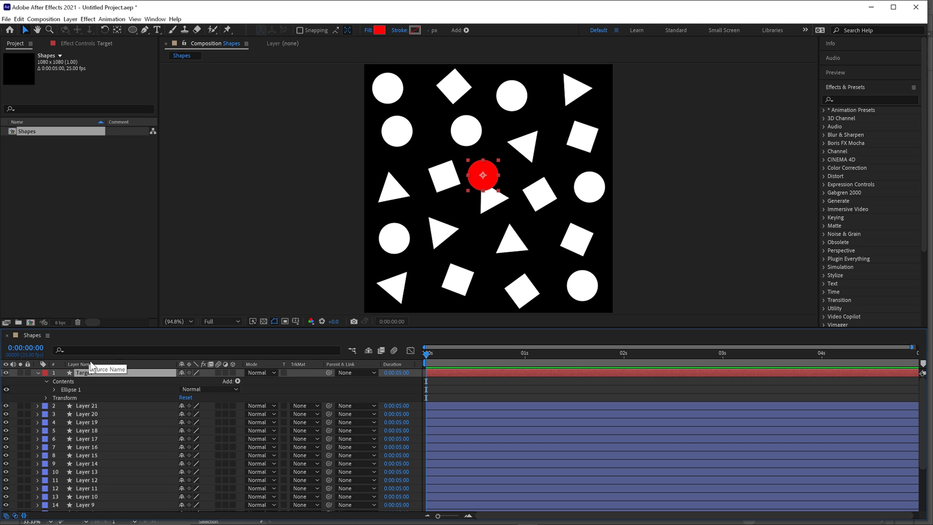
- Add Slider Controls to Target and rename them maxSize, minSize, range and sensitivity
{"action": "left_click", "coordinate": [869, 99]}
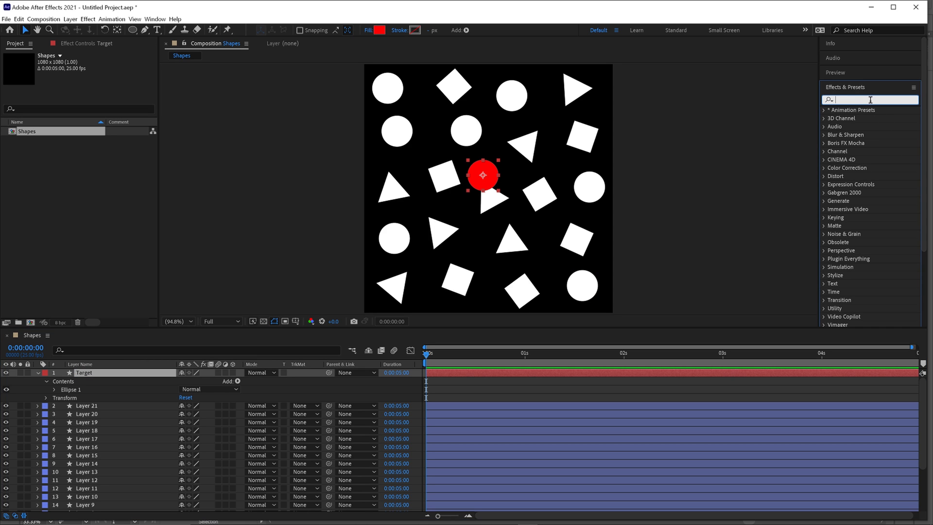
{"action": "type", "text": "slider"}
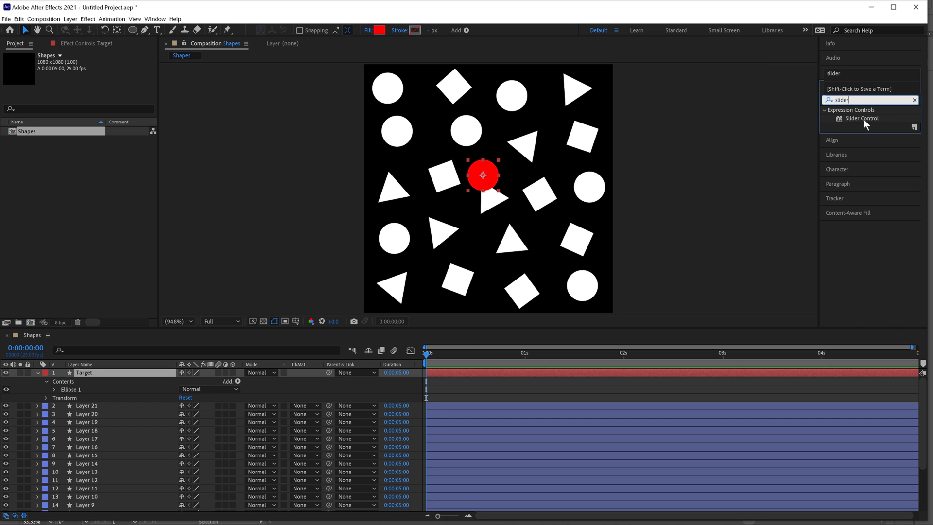
{"action": "double_click", "coordinate": [860, 118]}
{"action": "type", "text": "minSize"}
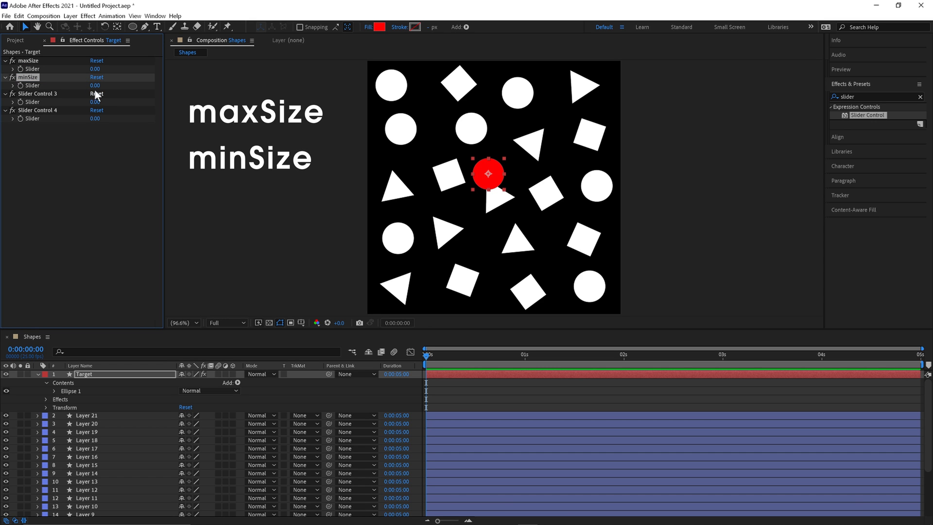
{"action": "double_click", "coordinate": [38, 93]}
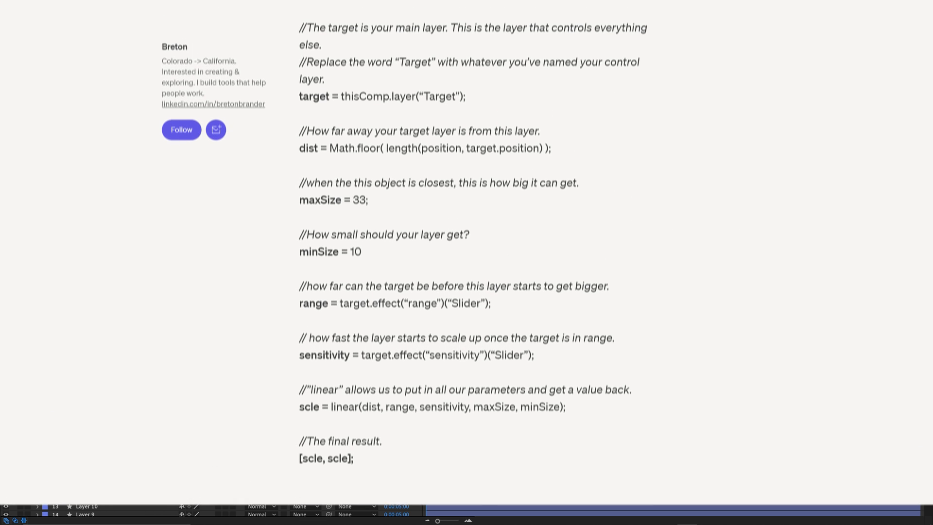
- Scroll the blog post to the proximity scale expression code
{"action": "scroll", "scroll_direction": "up", "scroll_amount": 3}
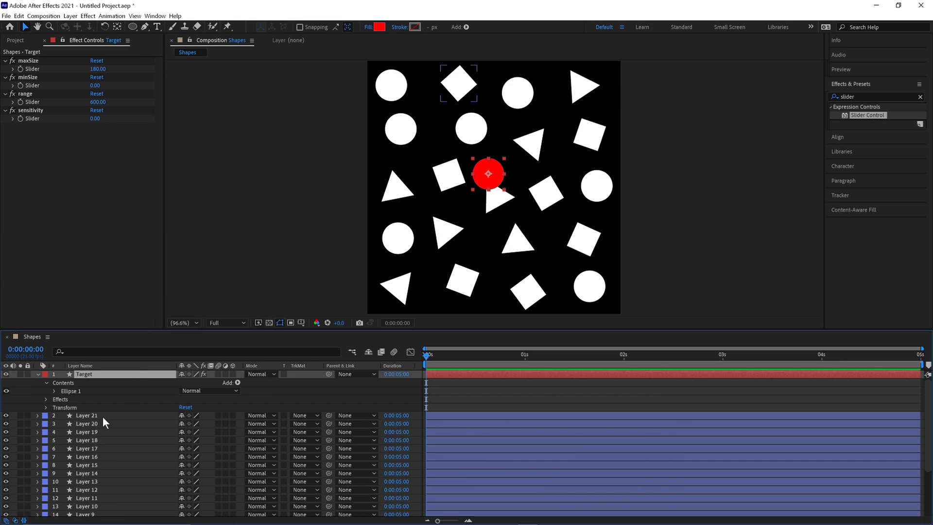
- Apply the blog's proximity expression to Layer 21's Scale property
{"action": "left_click", "coordinate": [86, 414]}
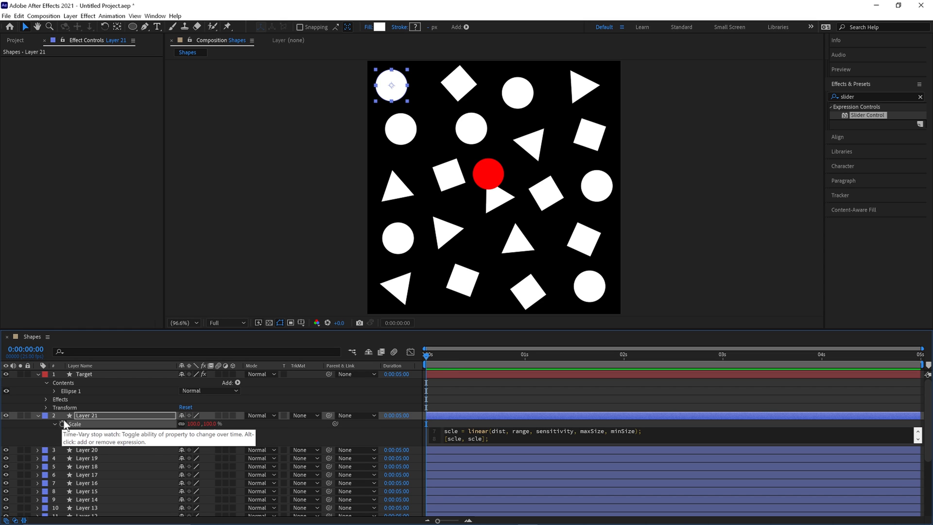
{"action": "right_click", "coordinate": [74, 424]}
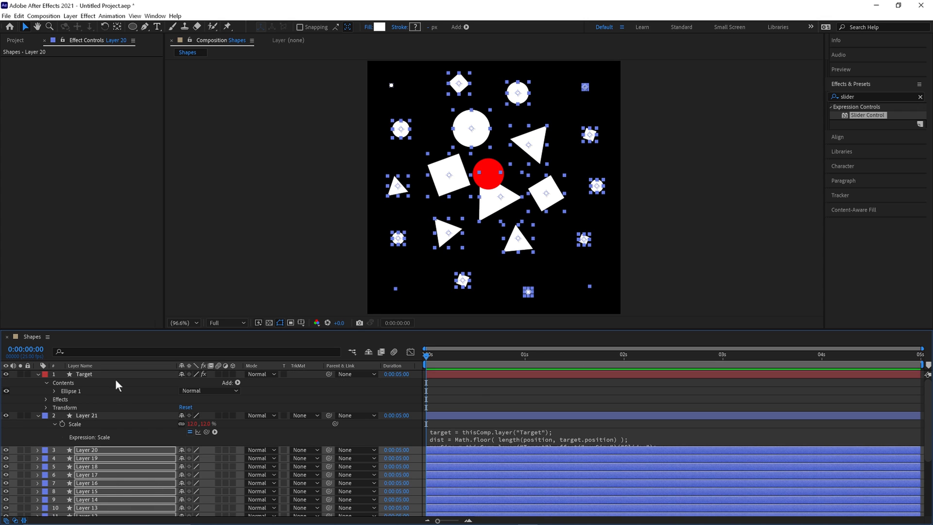
- Select the Target circle and move it to test the proximity scaling of the shapes
{"action": "left_click", "coordinate": [83, 373]}
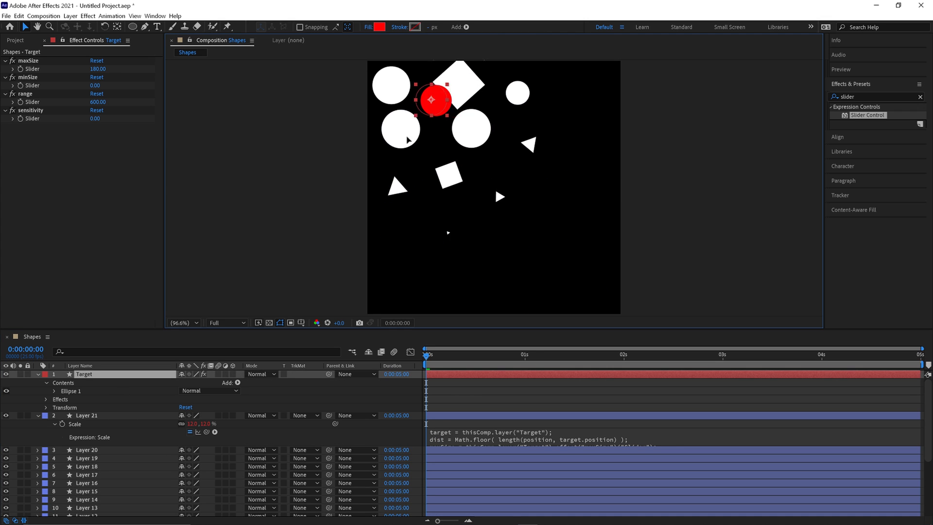